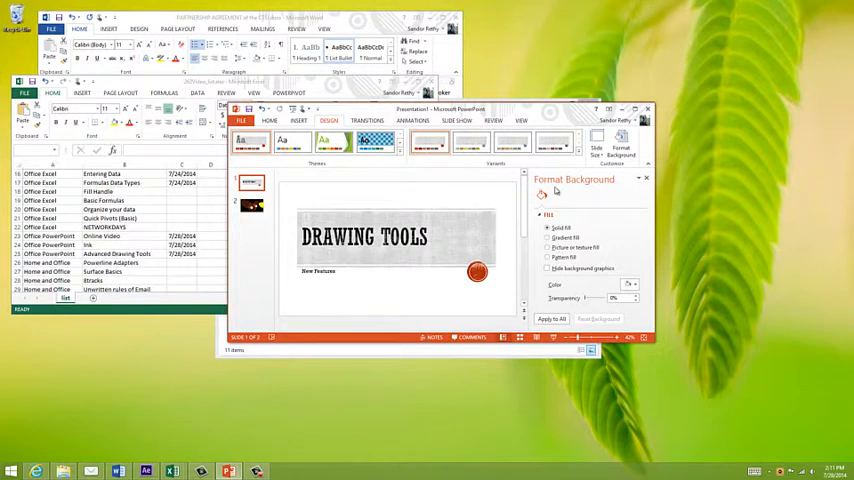
# Close the Format Background pane so the 'Drawing Tools' title slide fills the editor
pyautogui.click(645, 178)
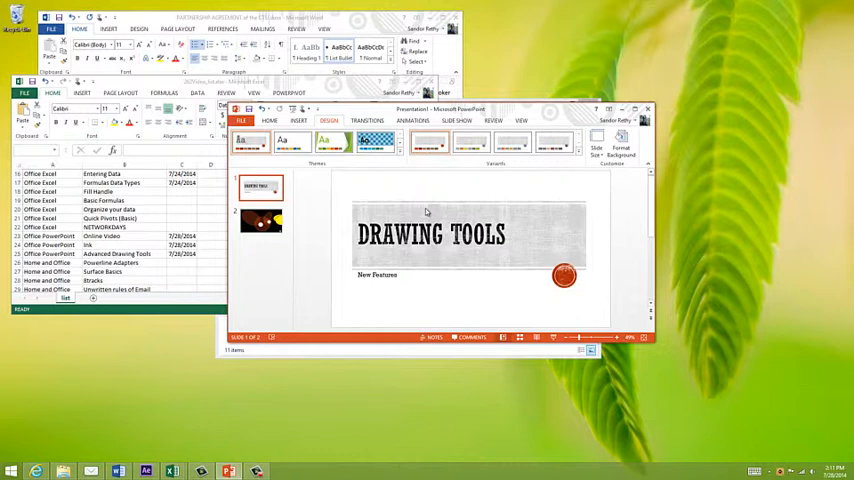
pyautogui.moveTo(382, 187)
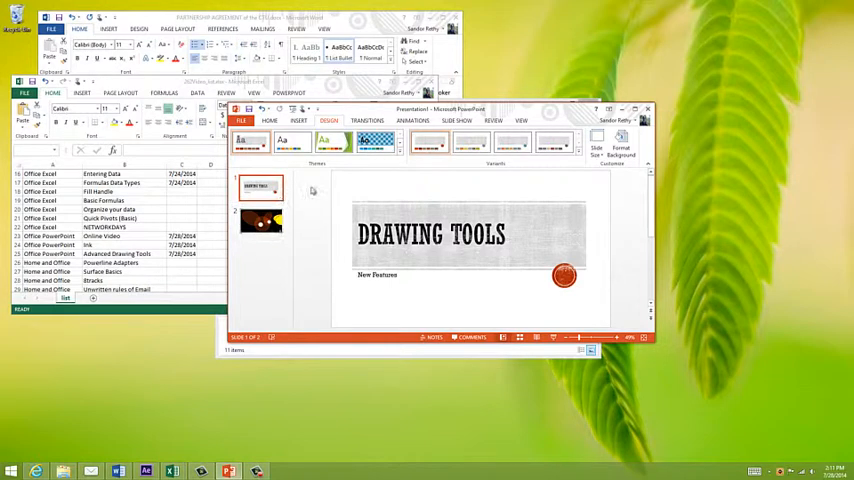
# Maximize the window on slide 2 and select both overlapping yellow ovals
pyautogui.click(260, 222)
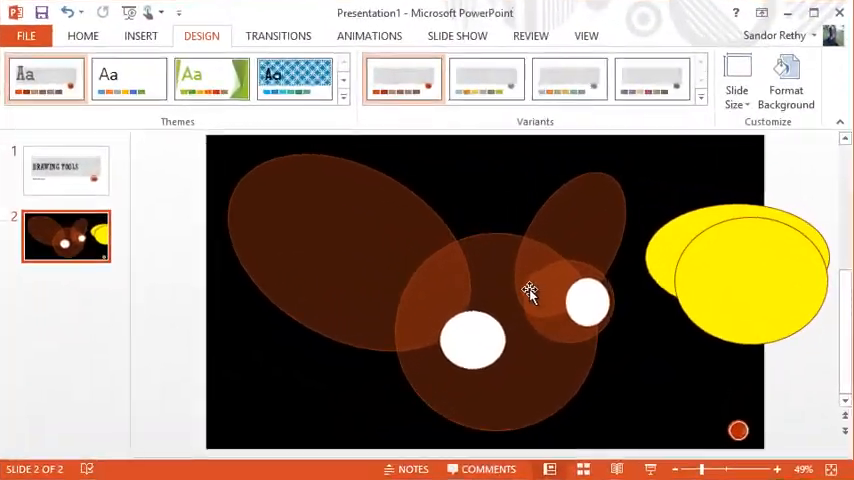
pyautogui.moveTo(562, 315)
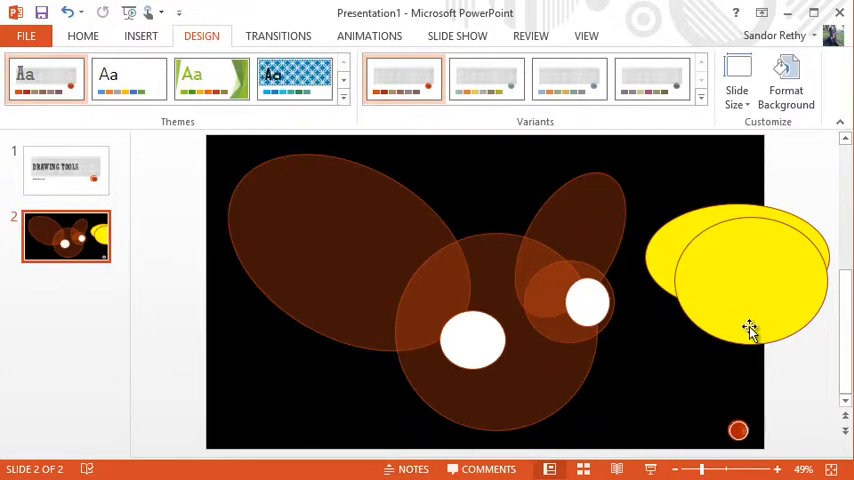
pyautogui.moveTo(714, 316)
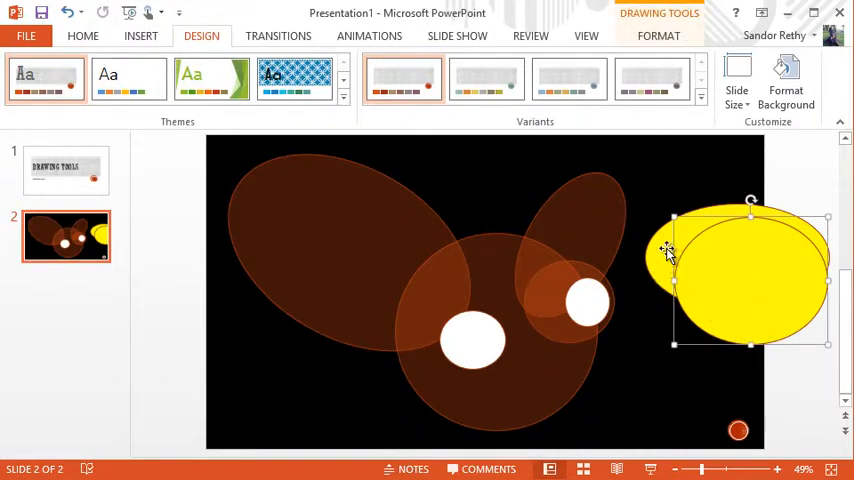
pyautogui.moveTo(665, 250); pyautogui.dragTo(660, 278)
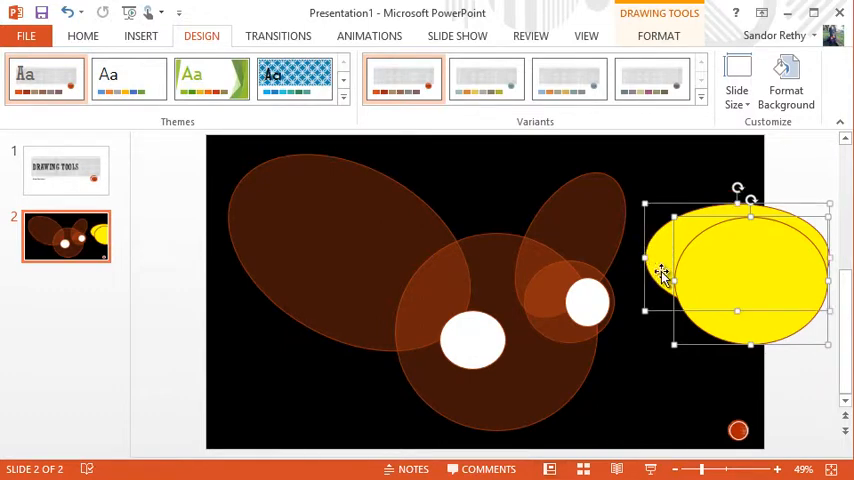
pyautogui.moveTo(828, 267)
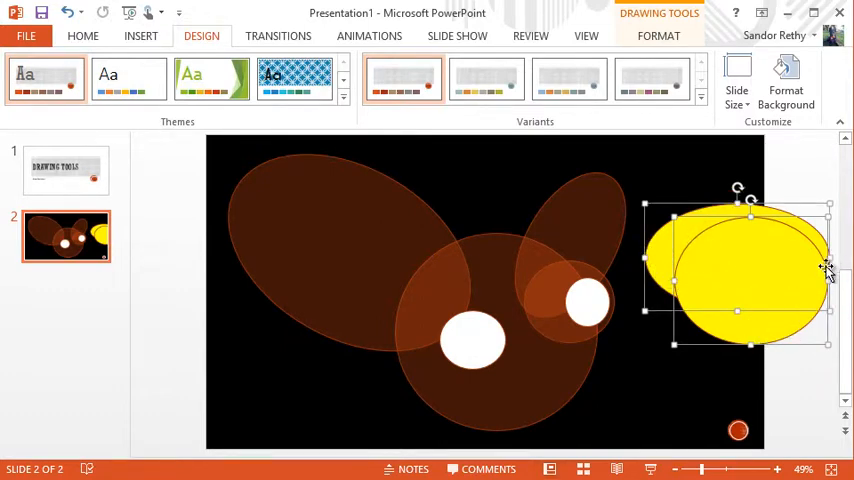
pyautogui.moveTo(648, 277)
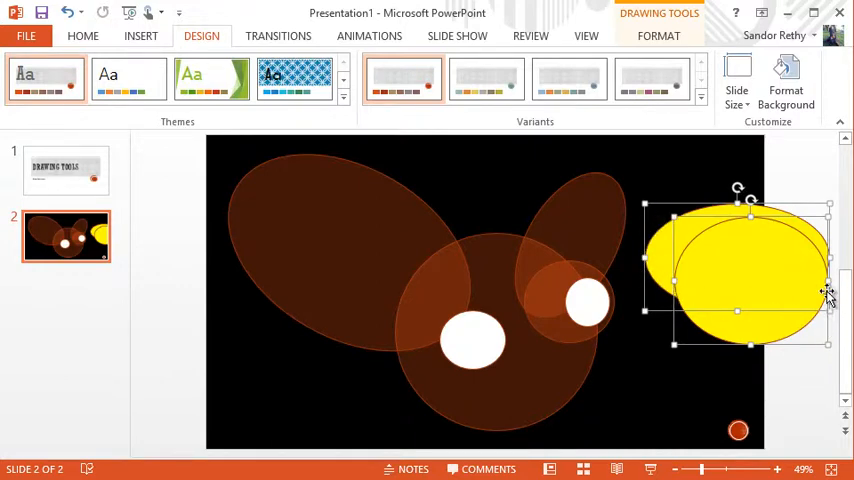
pyautogui.moveTo(658, 412)
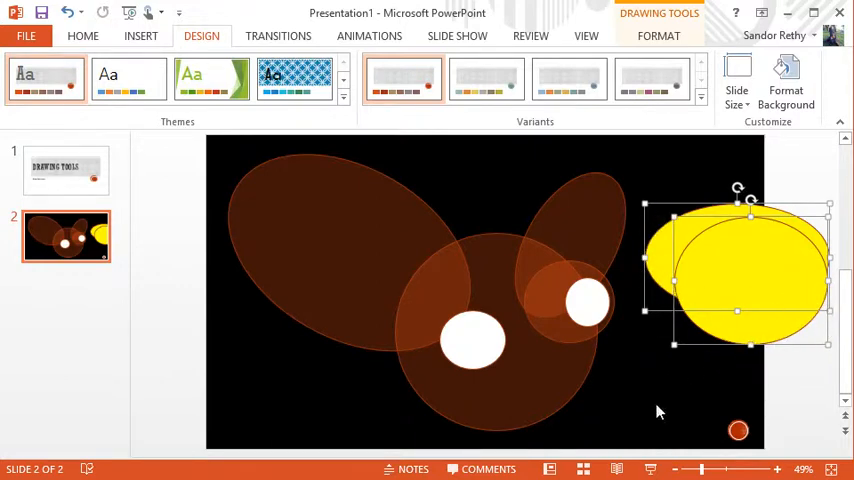
pyautogui.moveTo(493, 437)
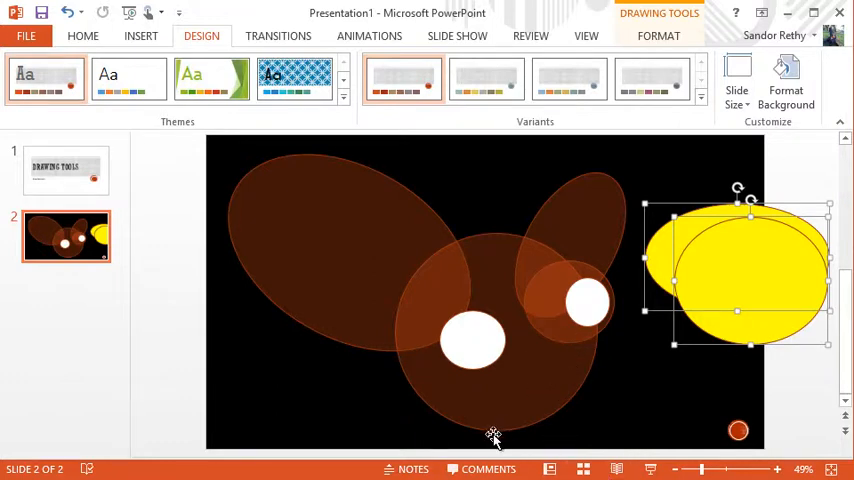
pyautogui.moveTo(678, 30)
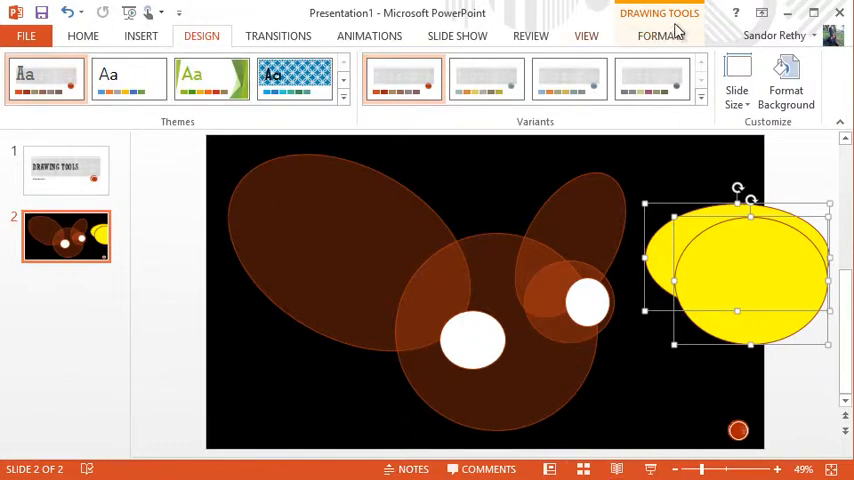
pyautogui.click(658, 35)
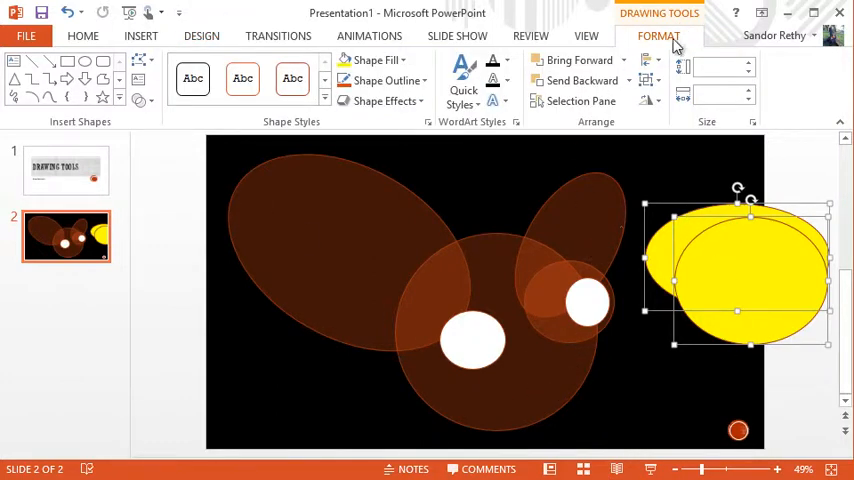
pyautogui.moveTo(140, 100)
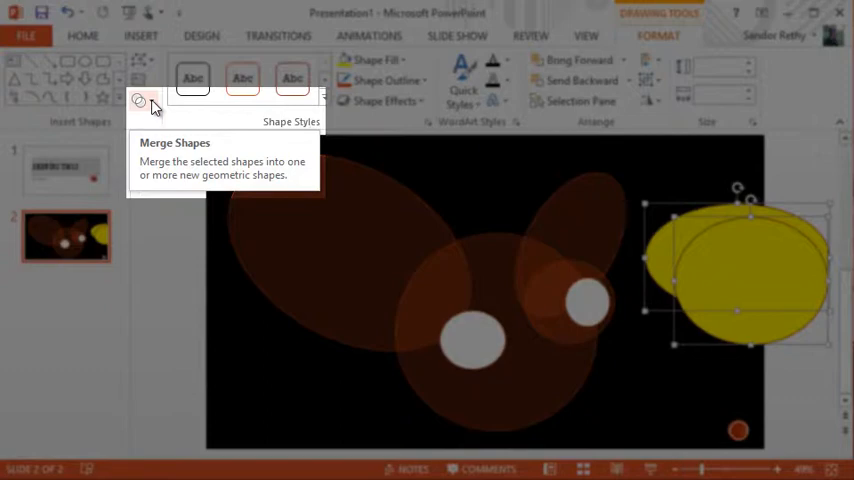
pyautogui.click(144, 100)
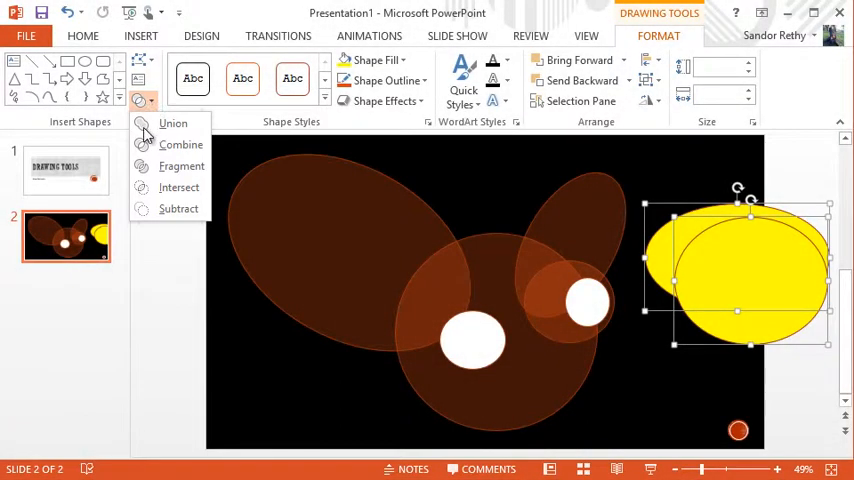
pyautogui.click(181, 144)
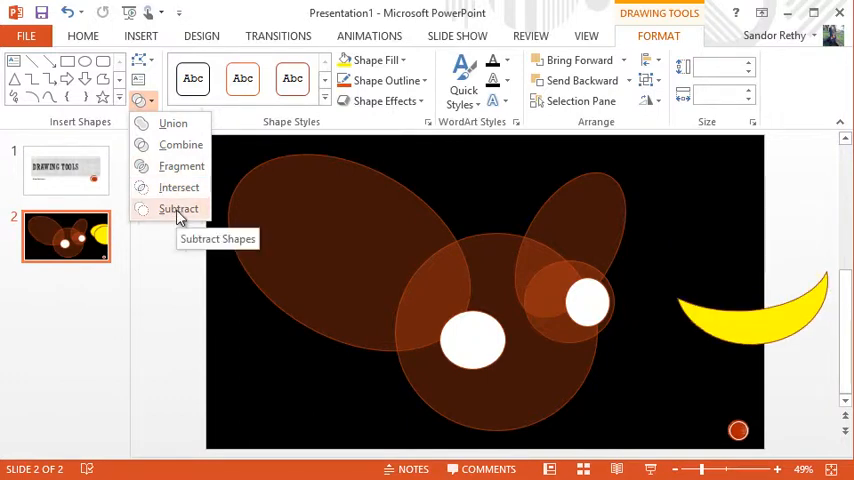
pyautogui.click(178, 209)
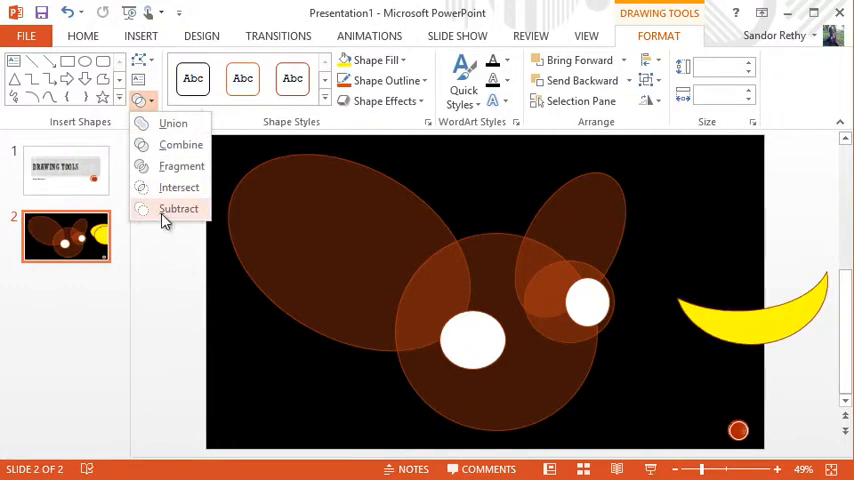
pyautogui.click(178, 208)
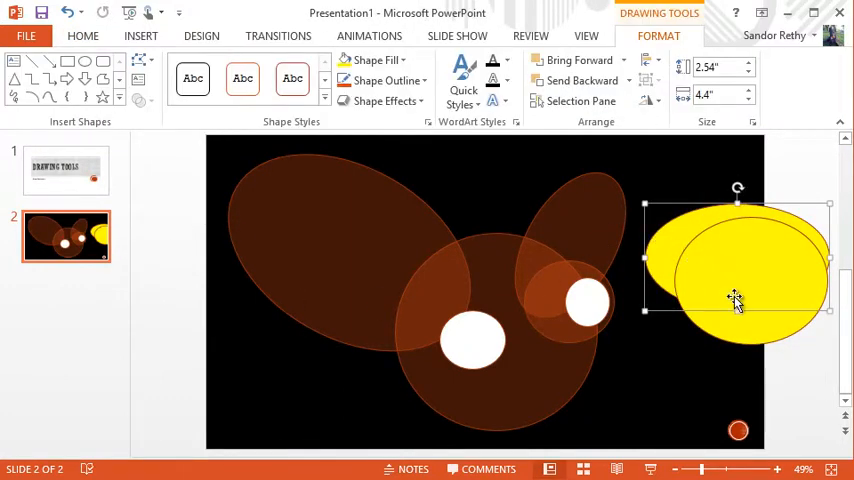
# Subtract one yellow oval from the other to form a crescent mouth
pyautogui.click(140, 100)
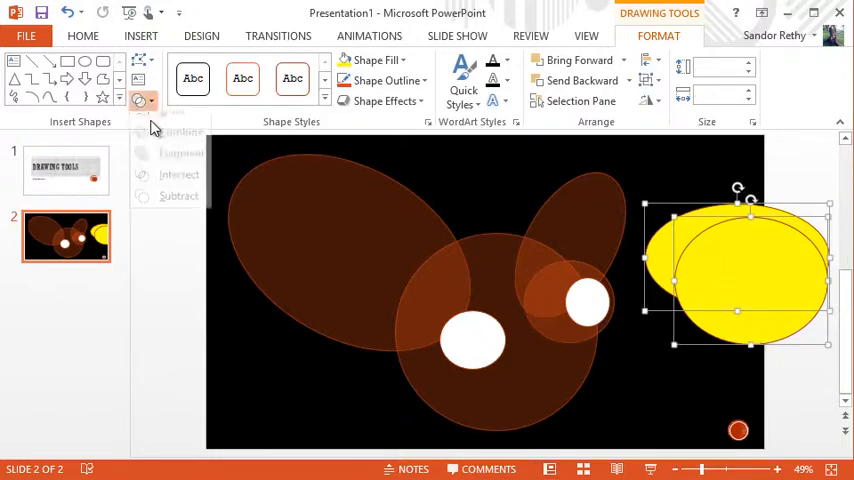
pyautogui.click(142, 100)
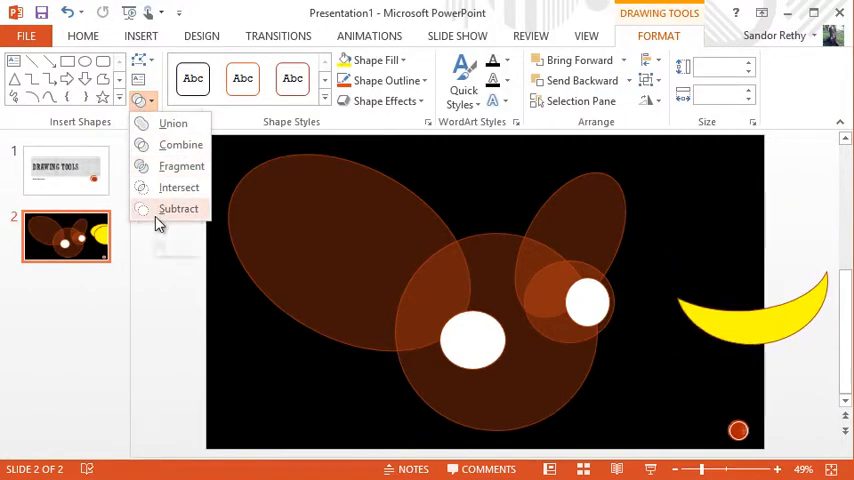
pyautogui.click(179, 208)
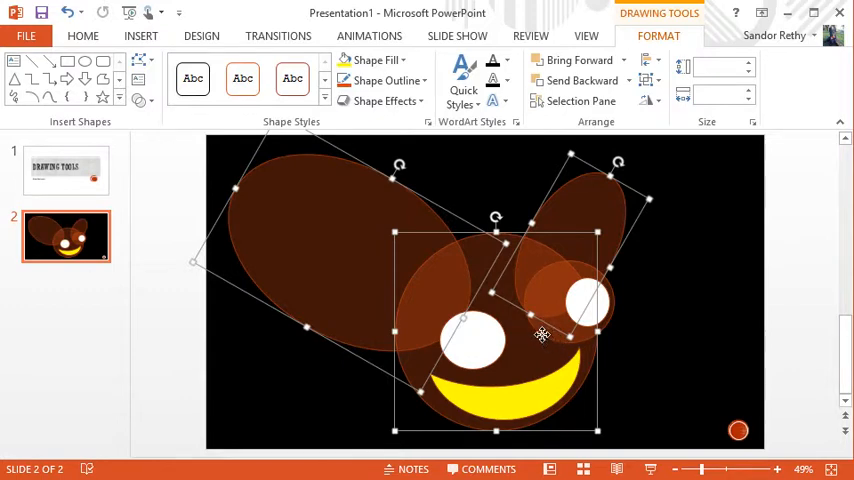
# Union the head, both ears and the right-eye circle into one brown shape
pyautogui.click(586, 300)
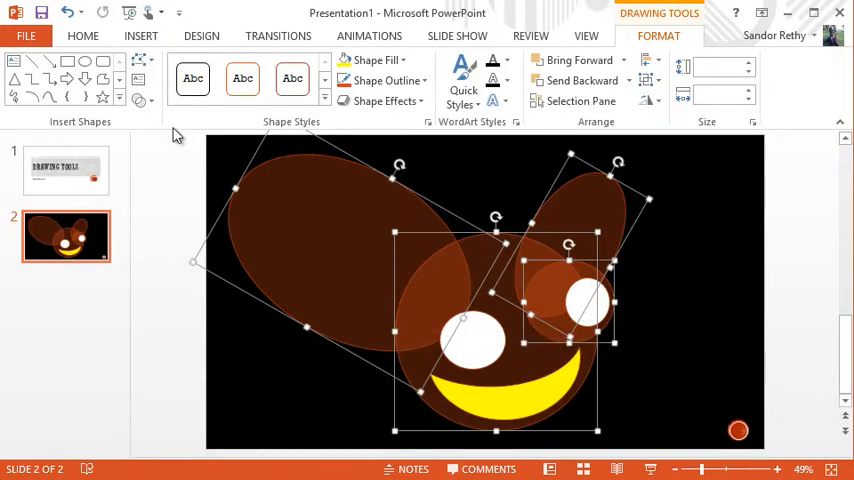
pyautogui.click(139, 100)
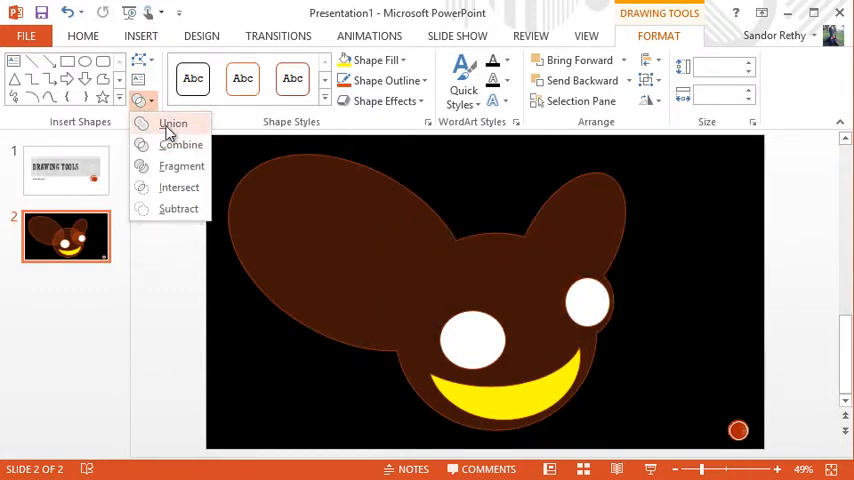
pyautogui.click(173, 123)
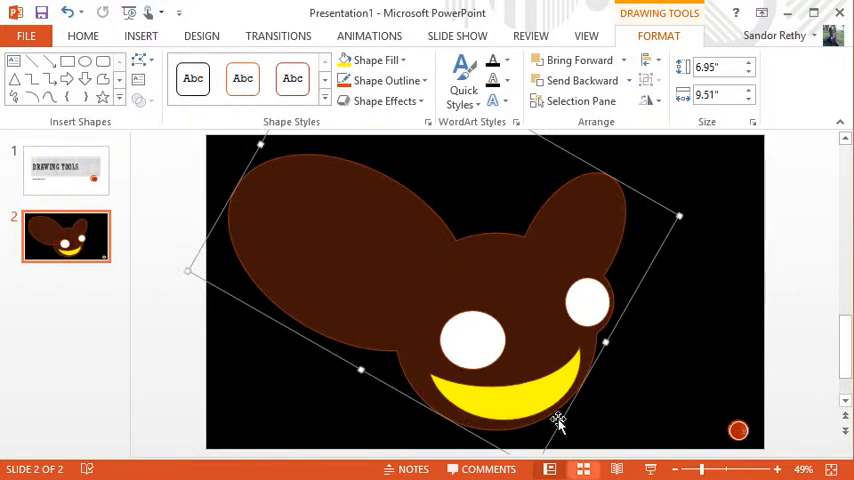
pyautogui.moveTo(495, 395)
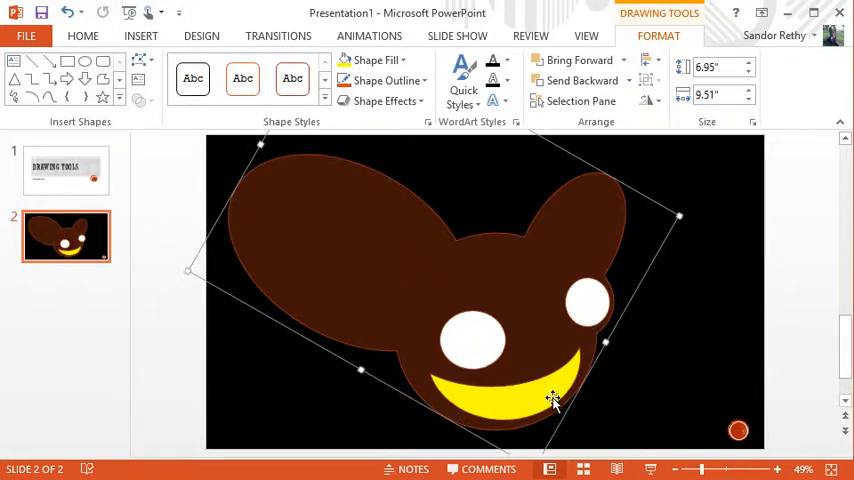
# Subtract the eyes and smile from the head, leaving a white silhouette with black holes
pyautogui.click(475, 340)
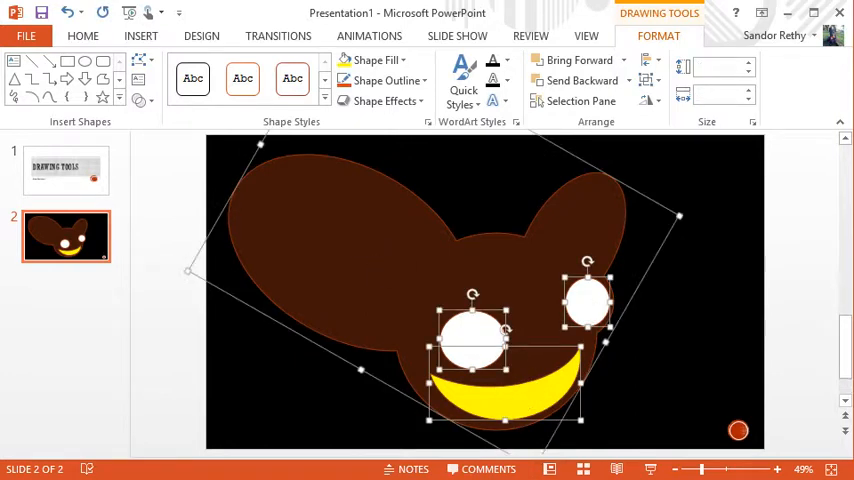
pyautogui.click(138, 100)
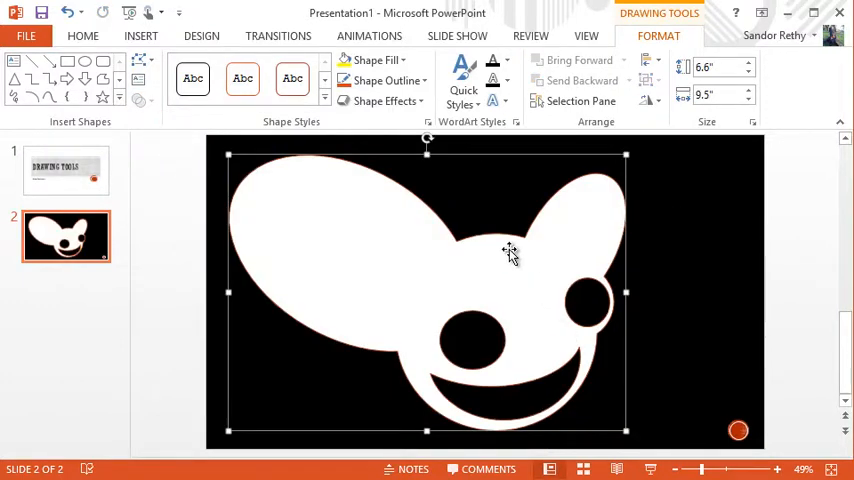
pyautogui.moveTo(460, 300)
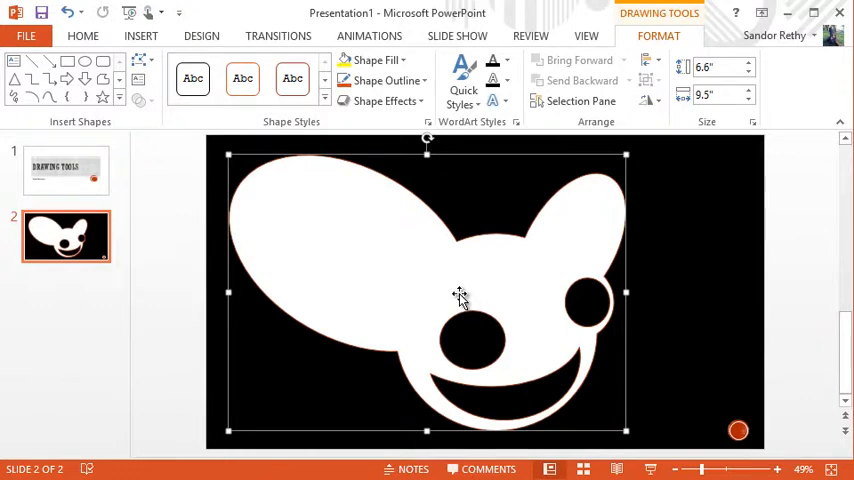
pyautogui.moveTo(638, 350)
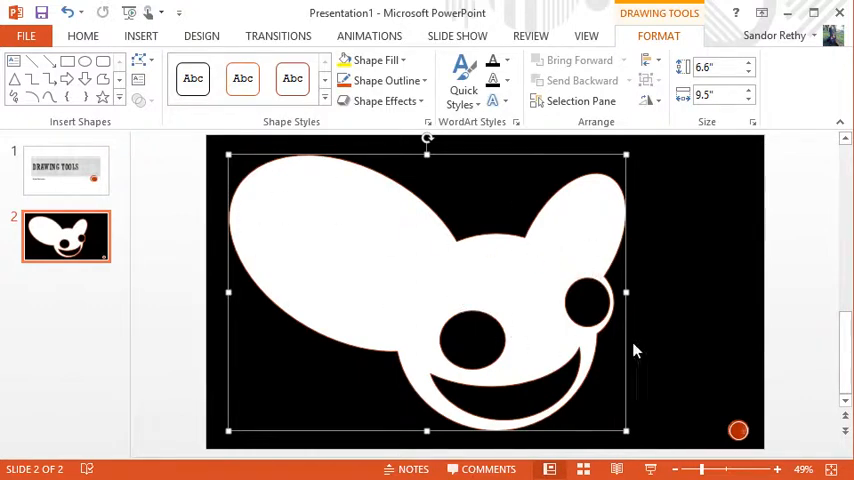